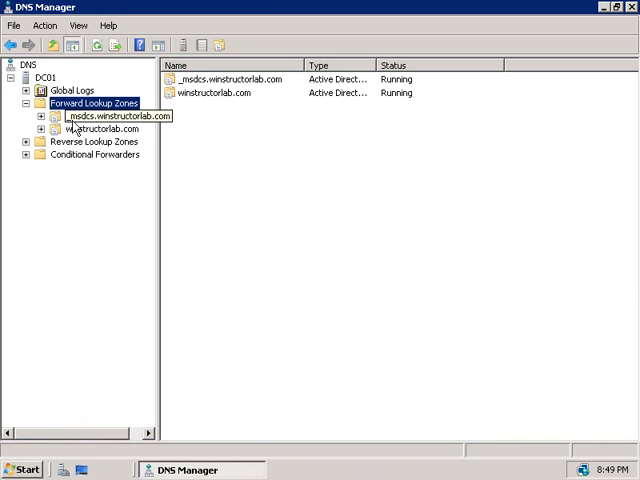
Step: Open Properties for the winstructorlab.com forward lookup zone from its context menu
{"action": "right_click", "coordinate": [80, 128]}
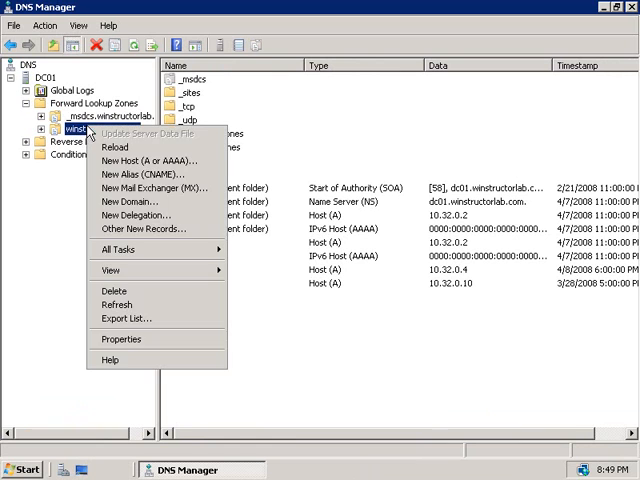
{"action": "left_click", "coordinate": [121, 339]}
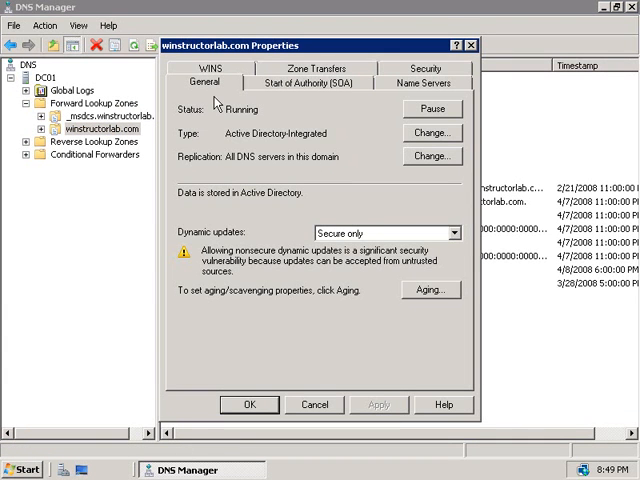
{"action": "mouse_move", "coordinate": [320, 148]}
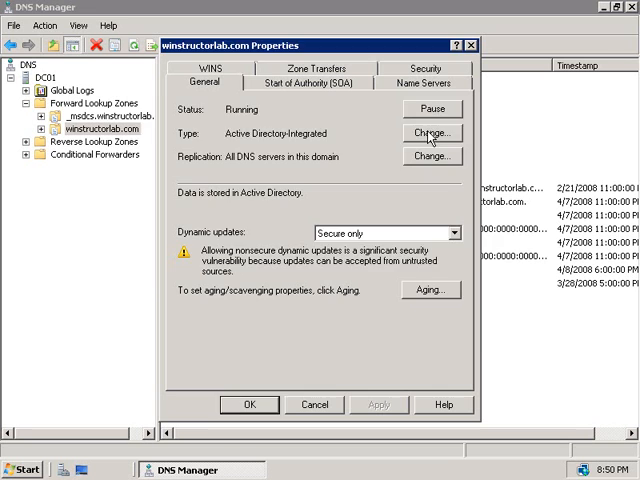
{"action": "left_click", "coordinate": [431, 132]}
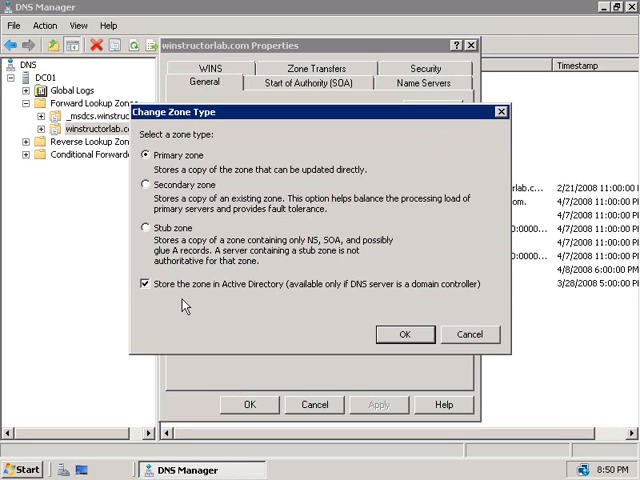
{"action": "mouse_move", "coordinate": [240, 350]}
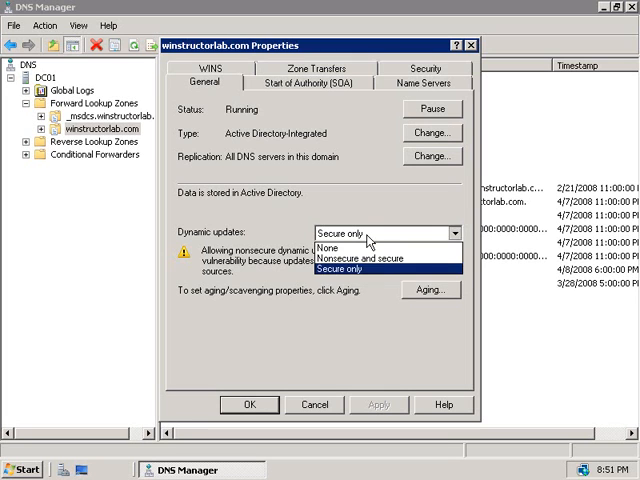
{"action": "mouse_move", "coordinate": [360, 270]}
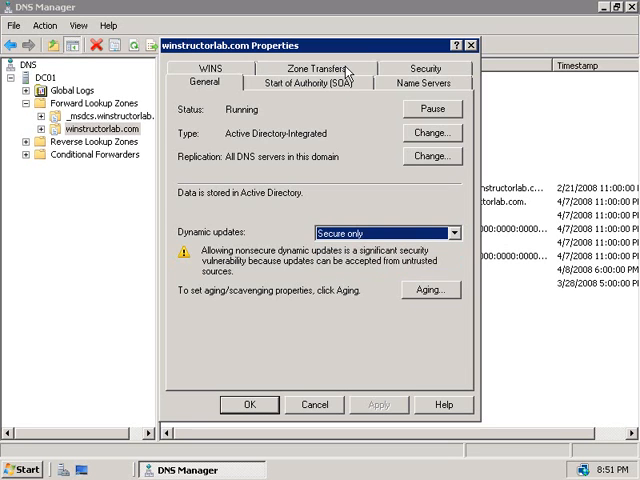
Step: Allow zone transfers to any server for winstructorlab.com, then review its Name Servers list
{"action": "left_click", "coordinate": [316, 68]}
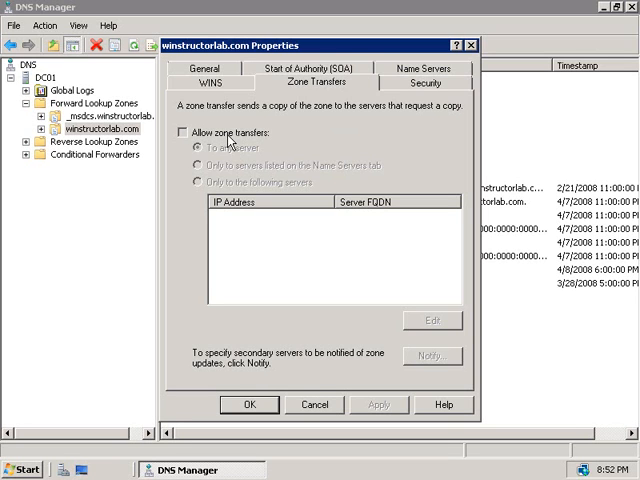
{"action": "left_click", "coordinate": [186, 132]}
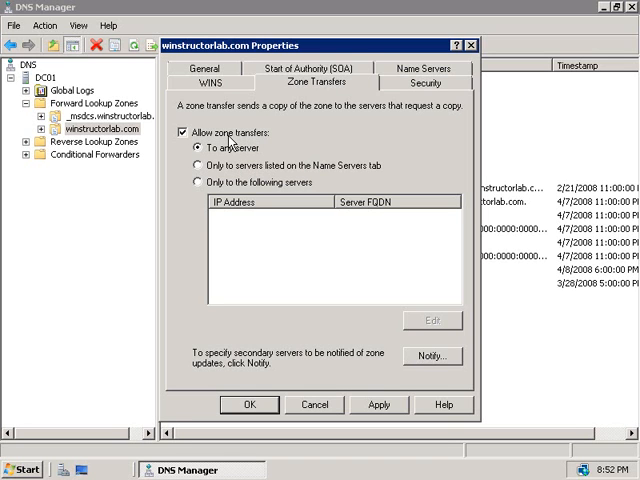
{"action": "mouse_move", "coordinate": [293, 247]}
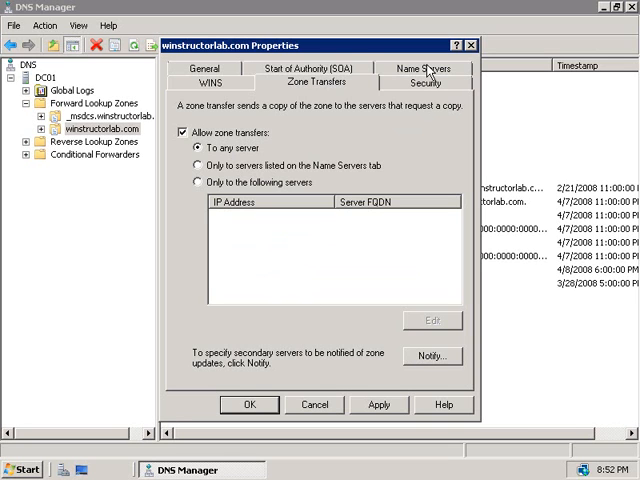
{"action": "left_click", "coordinate": [420, 65]}
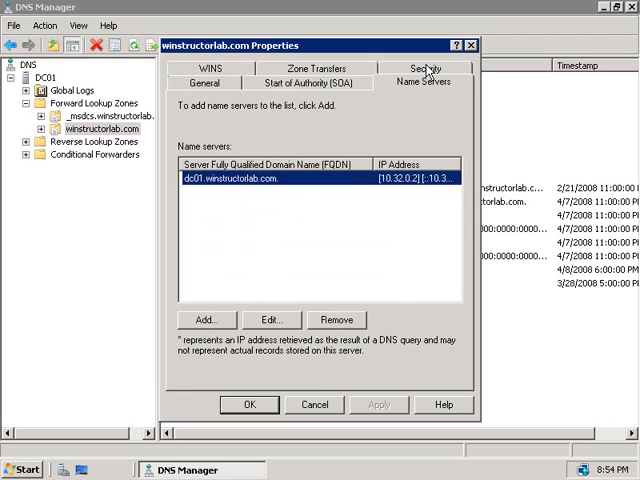
{"action": "mouse_move", "coordinate": [314, 404]}
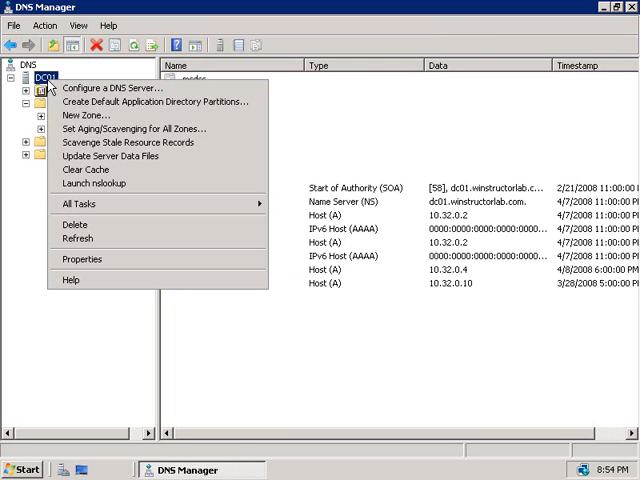
Step: Bring up the DC01 DNS server's properties from the console tree
{"action": "left_click", "coordinate": [81, 259]}
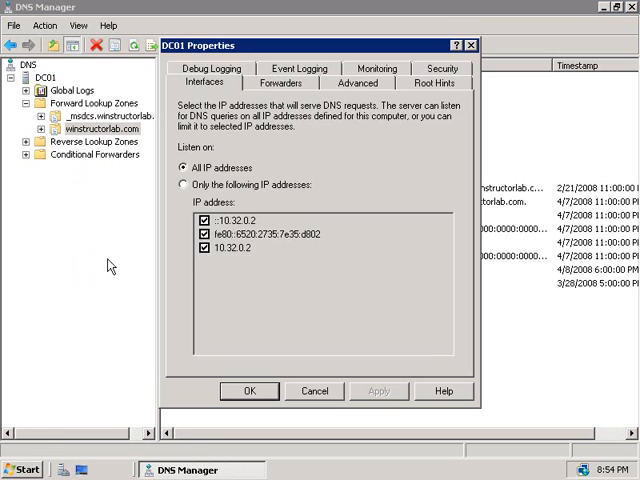
{"action": "left_click", "coordinate": [358, 83]}
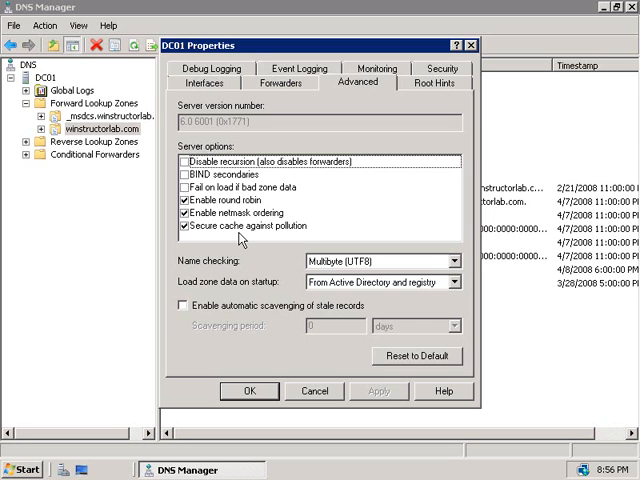
{"action": "mouse_move", "coordinate": [223, 244]}
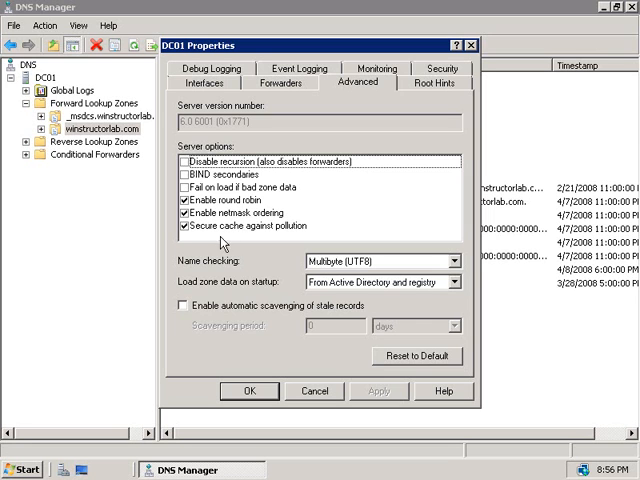
{"action": "mouse_move", "coordinate": [258, 238]}
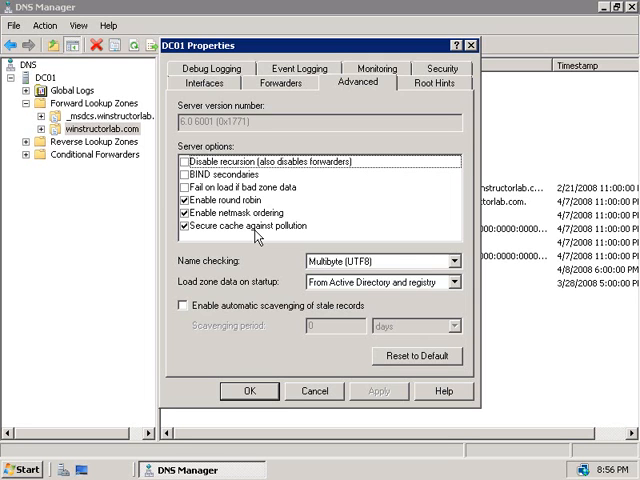
Step: Show DC01's Root Hints and scroll through the root name server list
{"action": "left_click", "coordinate": [433, 86]}
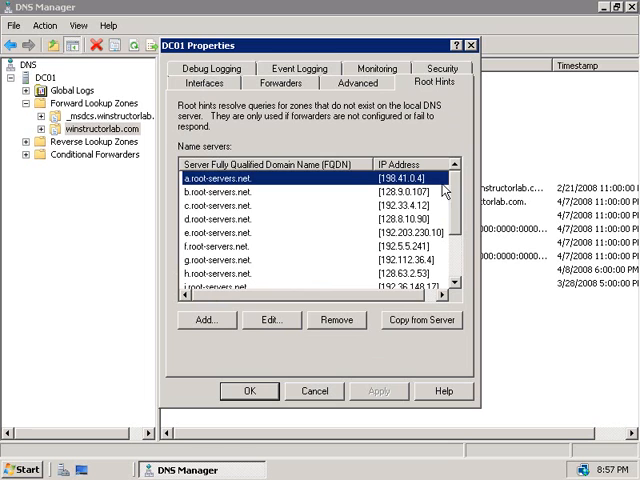
{"action": "scroll", "scroll_direction": "down", "scroll_amount": 3}
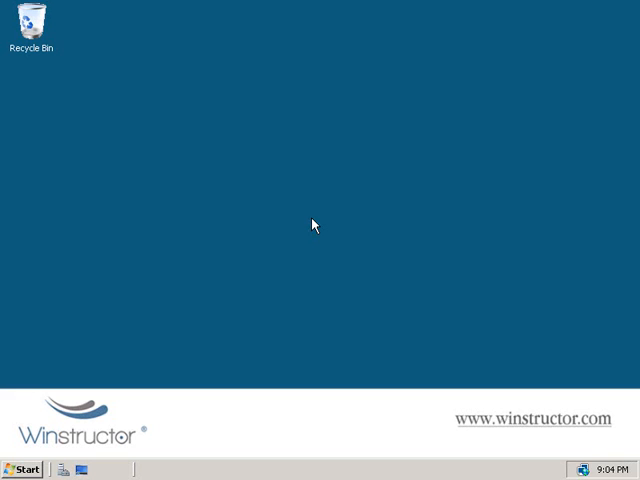
{"action": "mouse_move", "coordinate": [88, 118]}
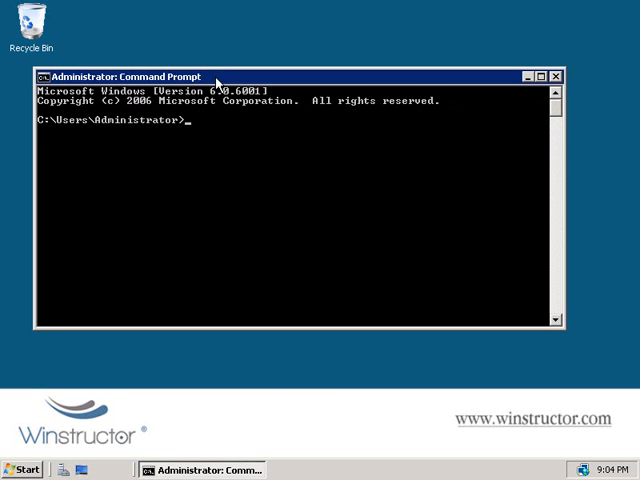
Step: Run dnscmd /info /globalqueryblocklist to list the blocked names wpad and isatap
{"action": "type", "text": "dns"}
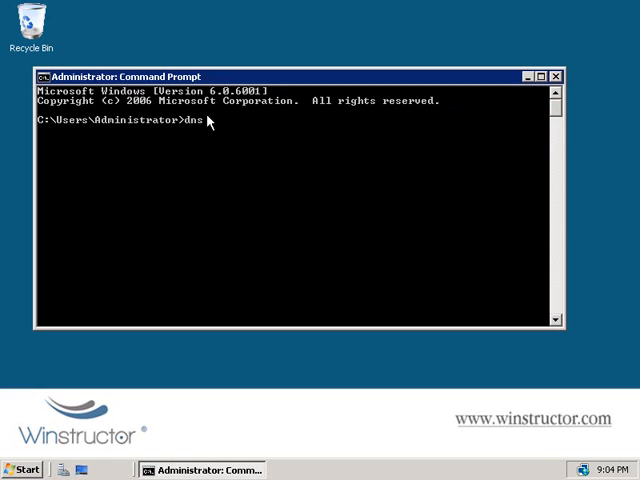
{"action": "type", "text": "cmd"}
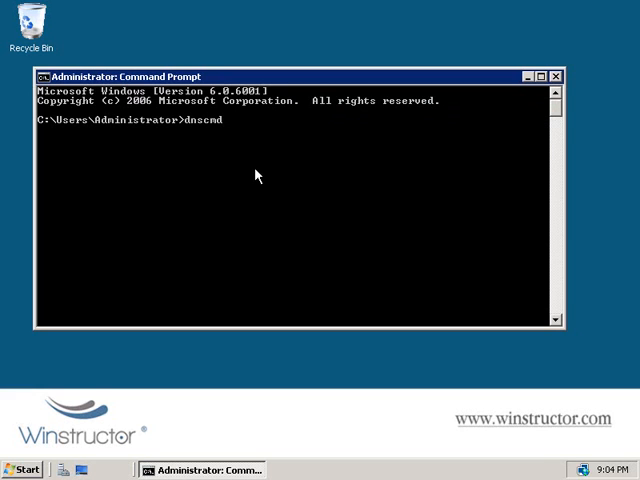
{"action": "type", "text": "/info"}
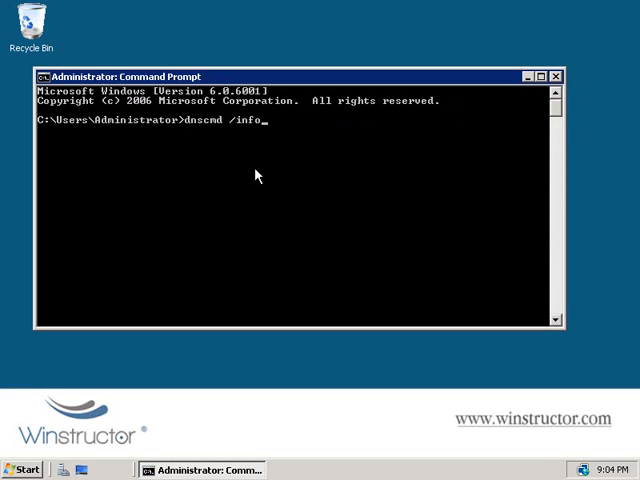
{"action": "type", "text": "/global"}
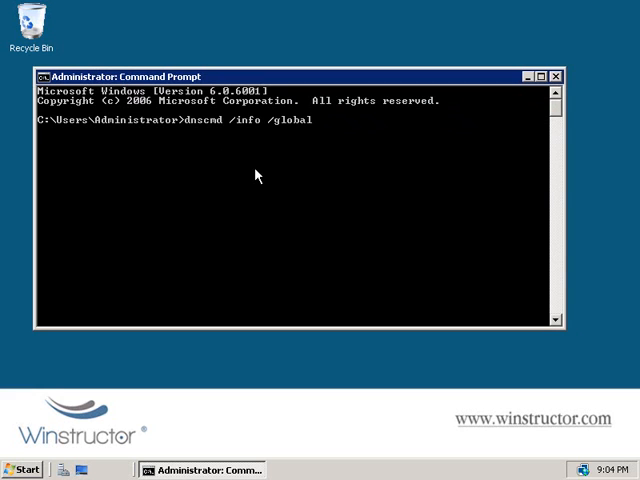
{"action": "type", "text": "queryblock"}
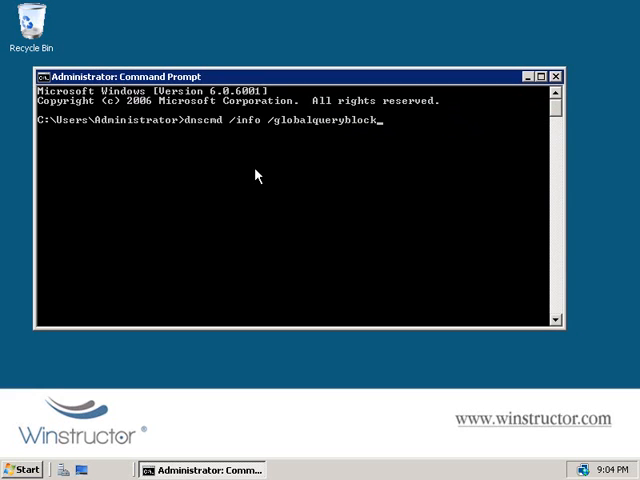
{"action": "type", "text": "list"}
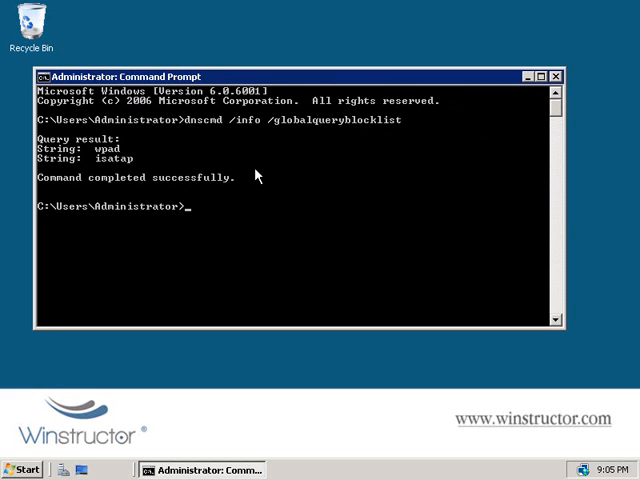
{"action": "mouse_move", "coordinate": [133, 163]}
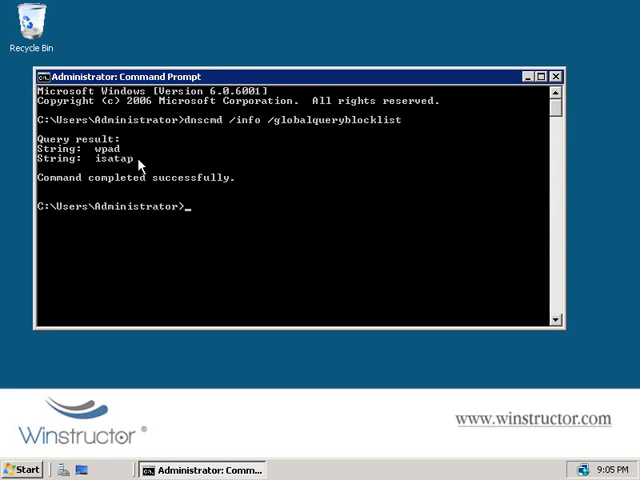
{"action": "mouse_move", "coordinate": [146, 177]}
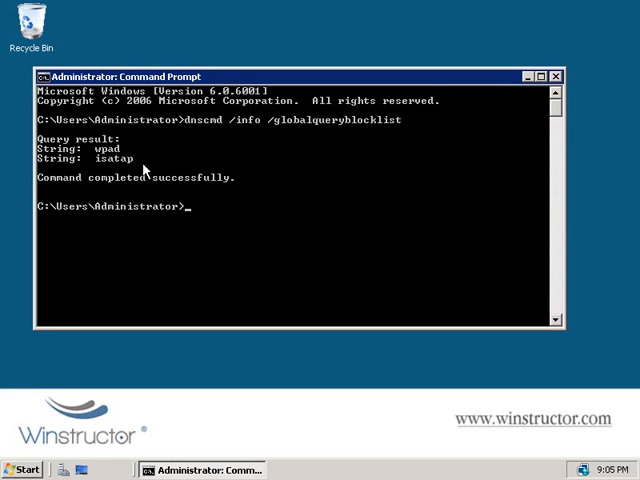
{"action": "mouse_move", "coordinate": [302, 208]}
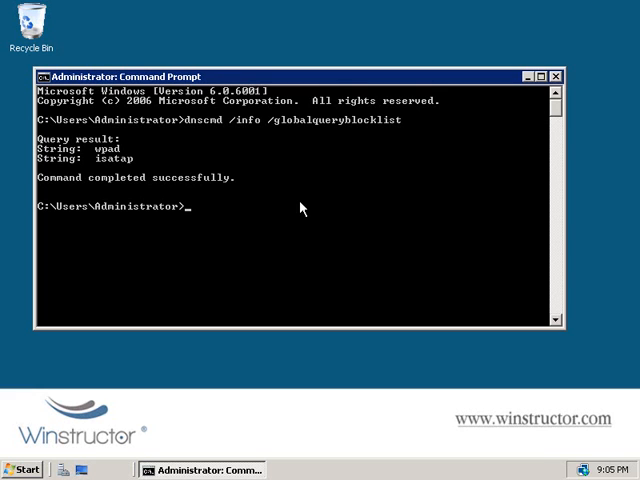
Step: Set the global query block list to isatap only with dnscmd /config, then query it to confirm
{"action": "type", "text": "dnscmd /info /globalqueryblocklist"}
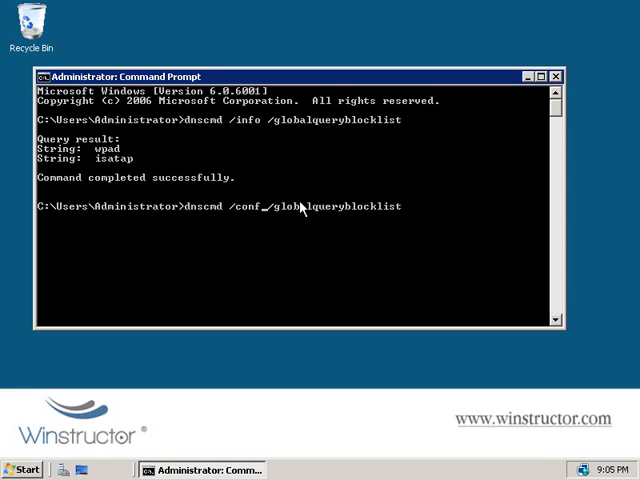
{"action": "type", "text": "ig"}
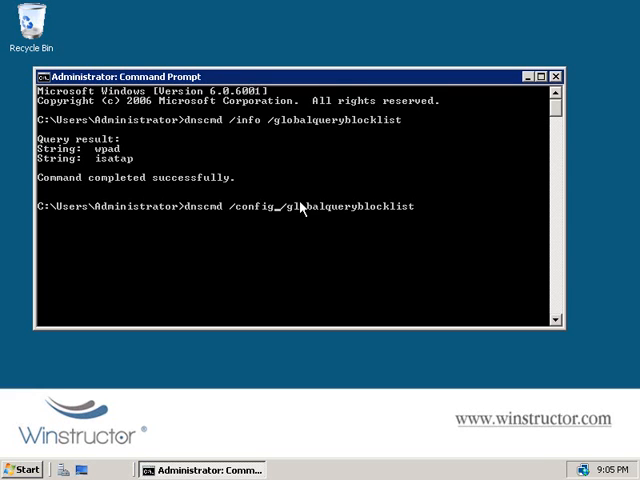
{"action": "mouse_move", "coordinate": [456, 257]}
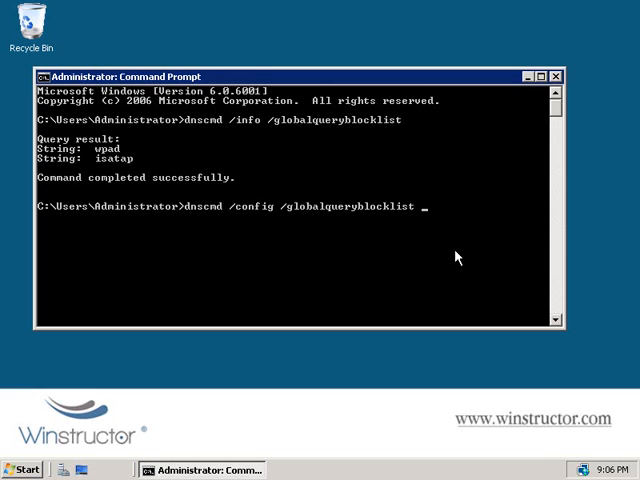
{"action": "type", "text": "isatap"}
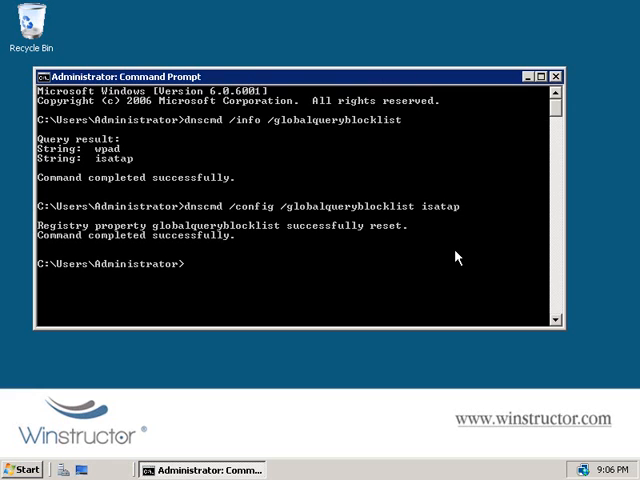
{"action": "type", "text": "dnscmd /config /globalqueryblocklist isatap"}
{"action": "type", "text": "dnscmd /info /globalqueryblocklist"}
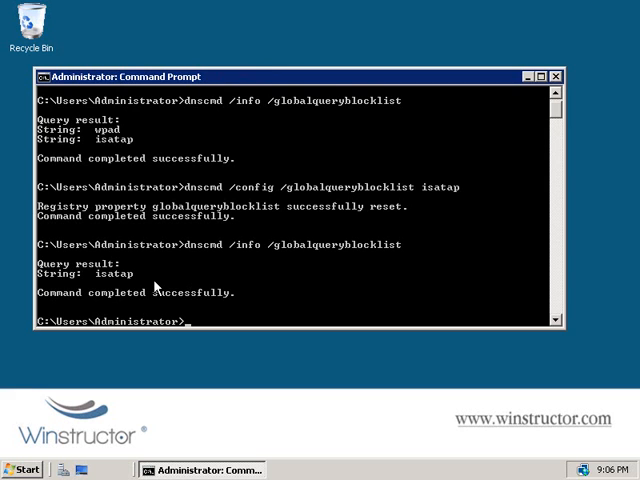
{"action": "mouse_move", "coordinate": [430, 284]}
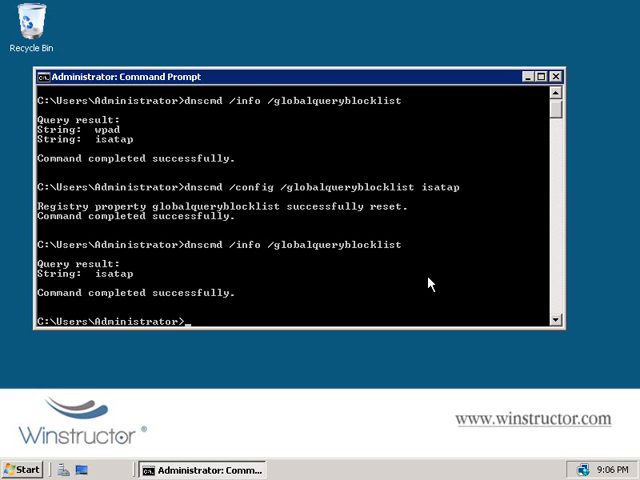
Step: Set the global query block list to isatap and mail, then query it to confirm both entries
{"action": "type", "text": "dnscmd /config /globalqueryblocklist isatap"}
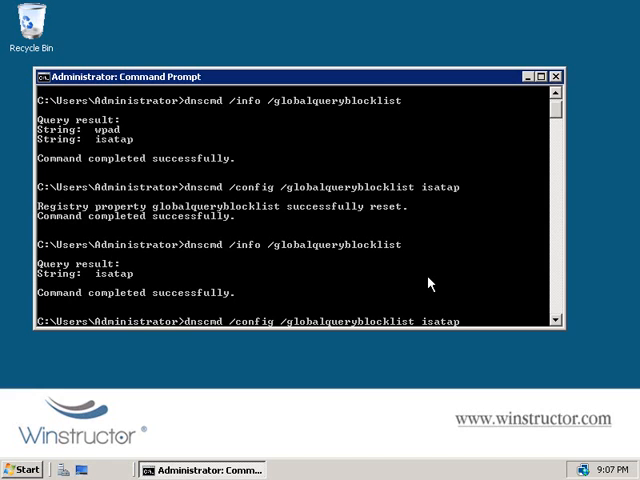
{"action": "type", "text": "m"}
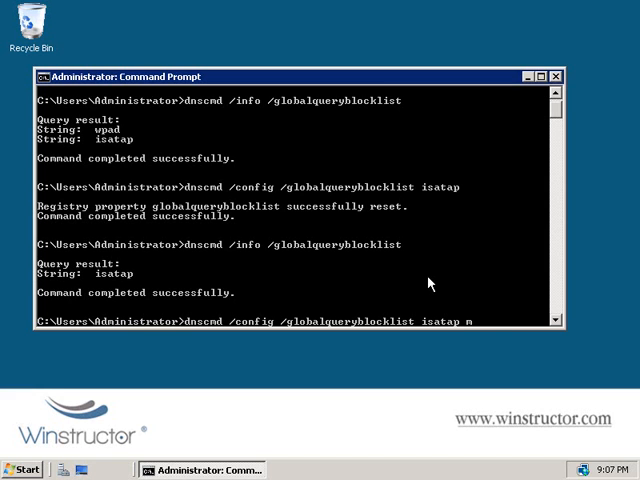
{"action": "type", "text": "ail"}
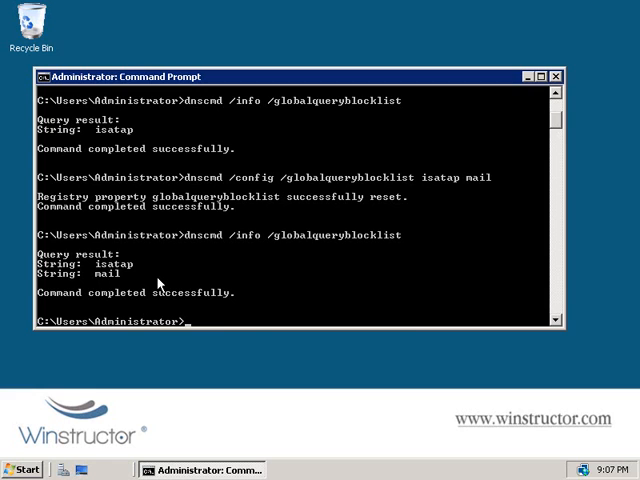
{"action": "type", "text": "dnscmd /info /globalqueryblocklist"}
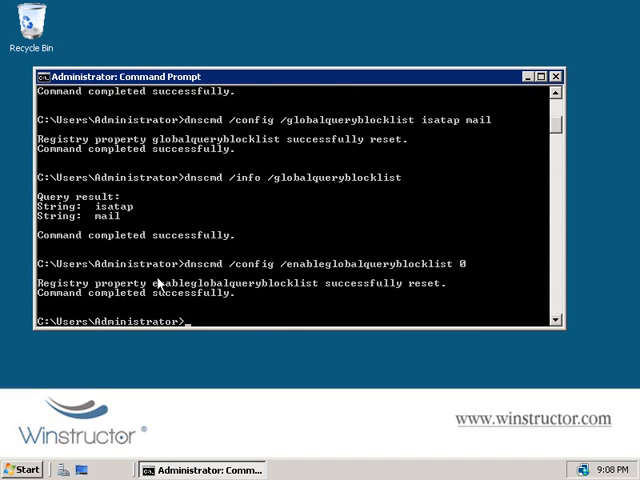
Step: Re-enable the global query block list with dnscmd /config /enableglobalqueryblocklist 1
{"action": "type", "text": "dnscmd /config /enableglobalqueryblocklist 1"}
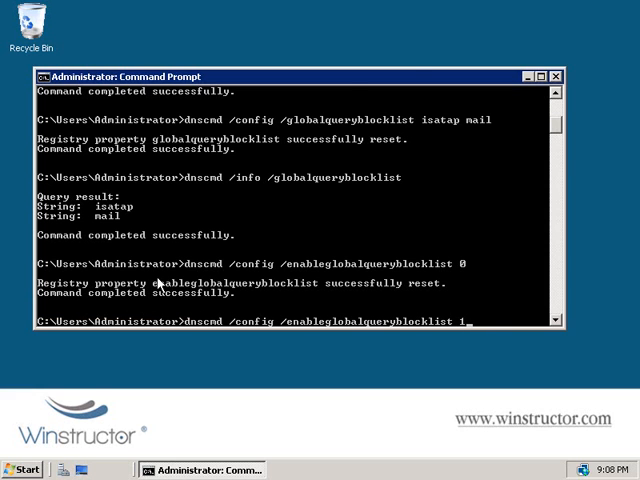
{"action": "key", "text": "Return"}
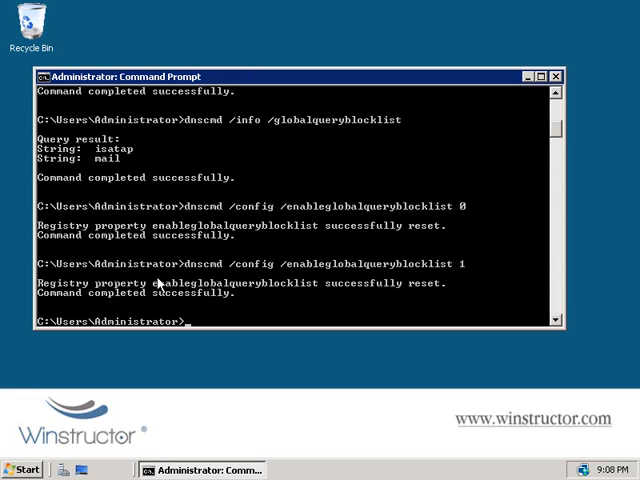